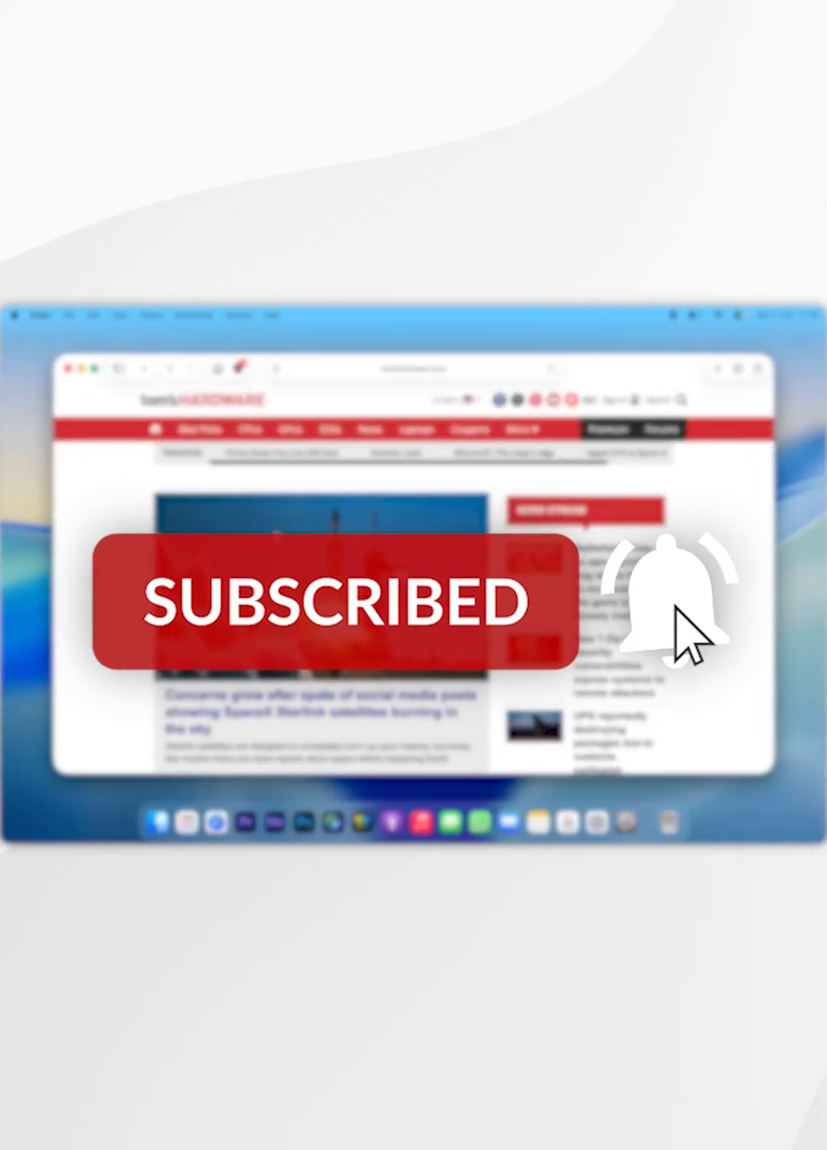
# Step: Launch the App Store from the Apple menu
pyautogui.click(239, 368)
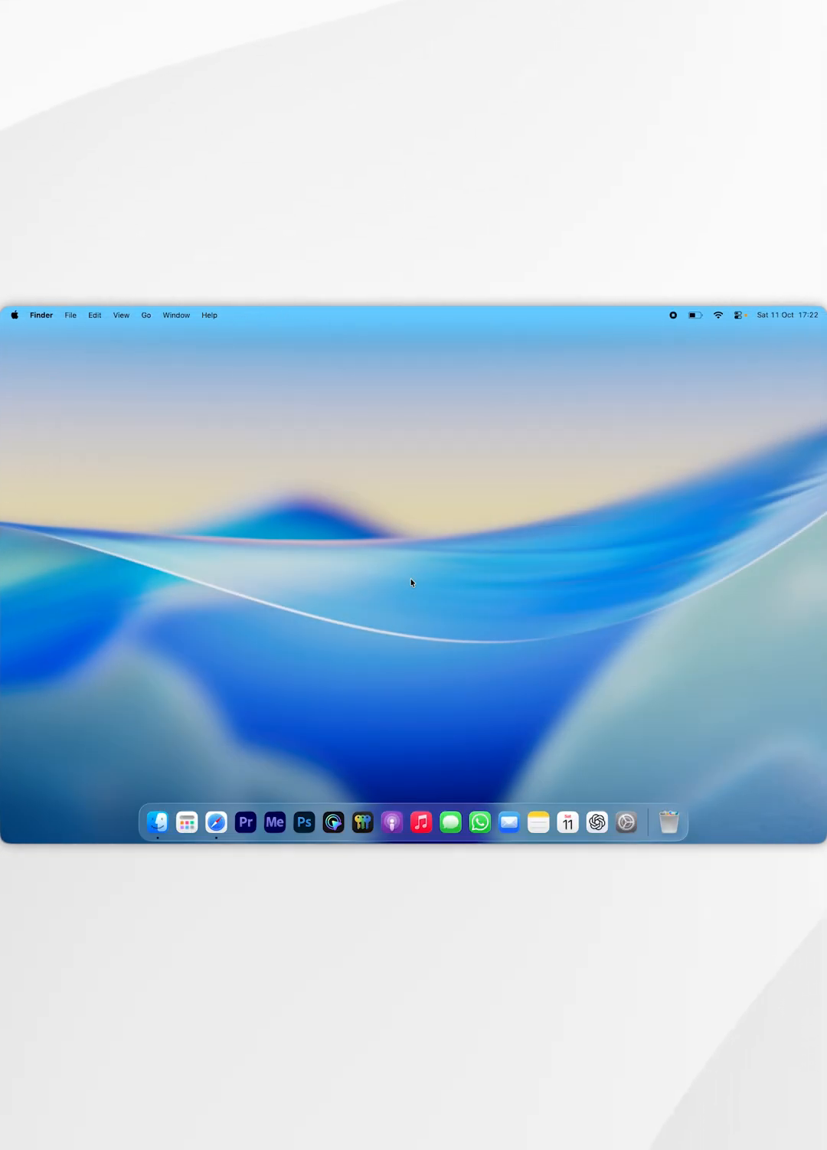
pyautogui.click(15, 316)
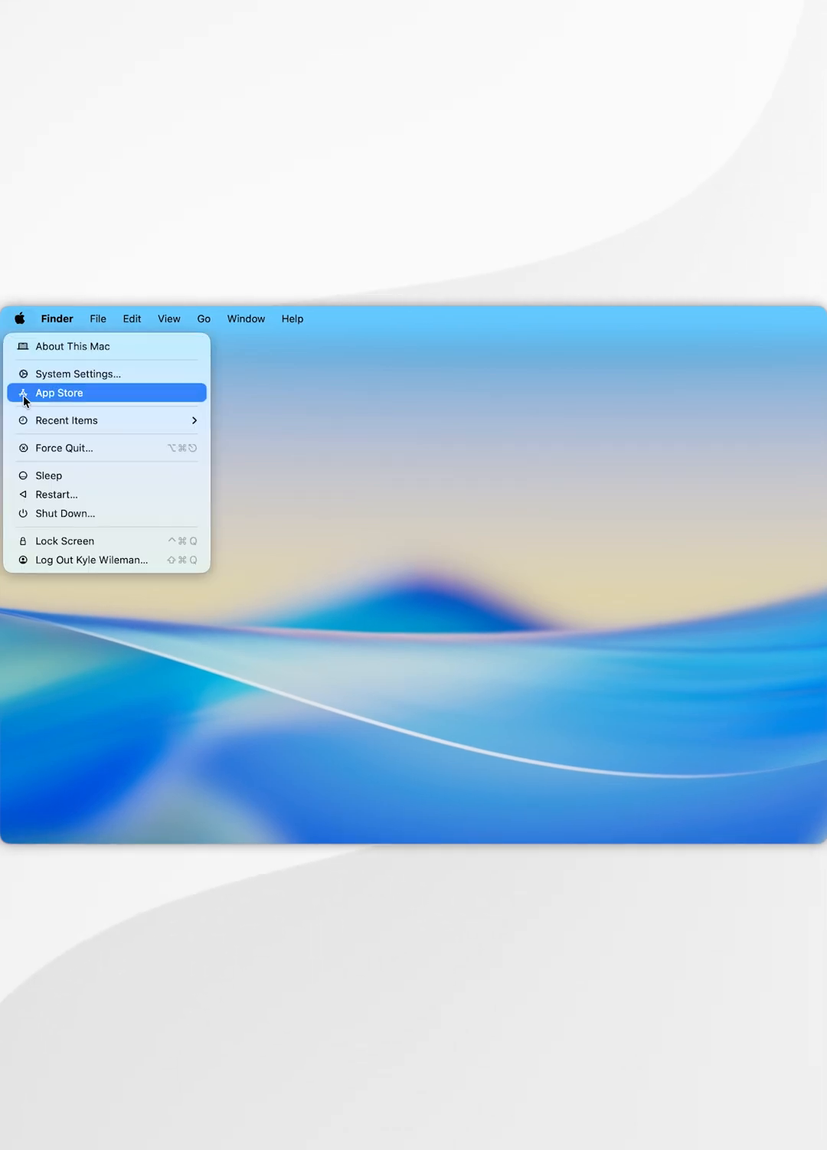
pyautogui.click(58, 392)
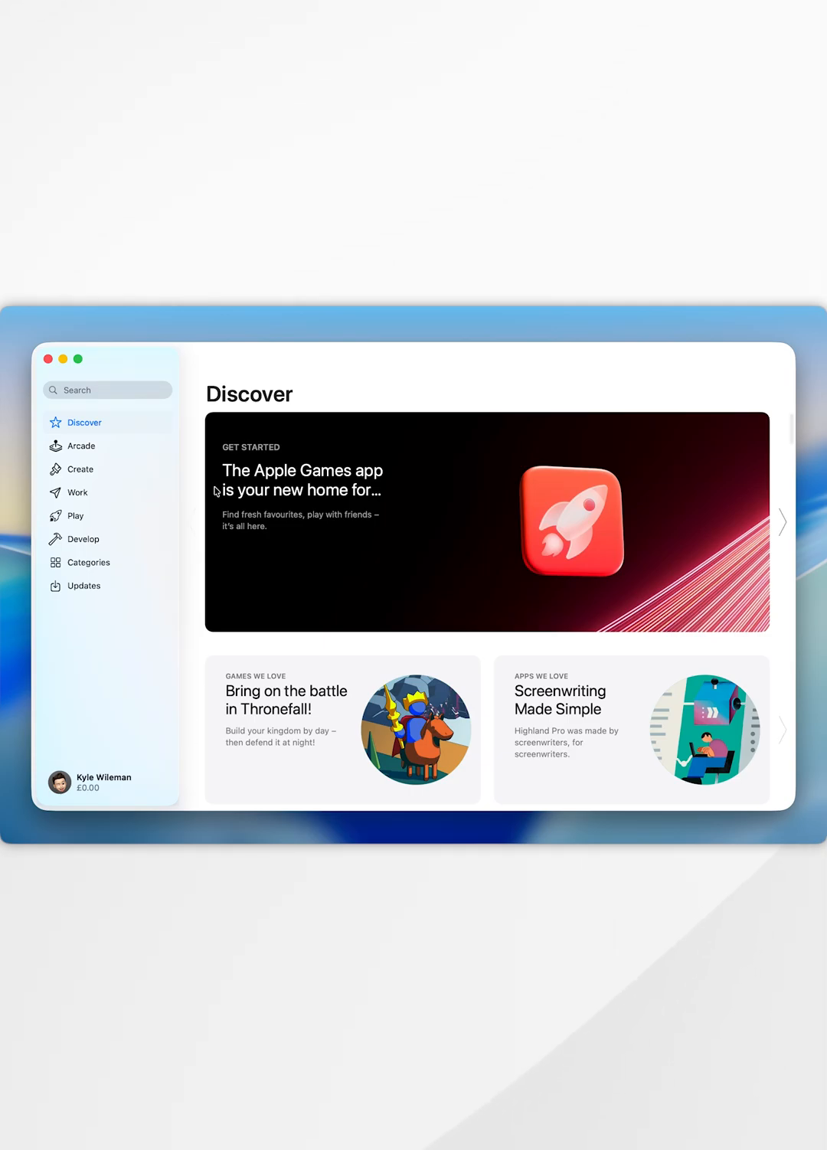
# Step: Search 'ublock origin lite', download it from its app page, and close the App Store
pyautogui.write('u')
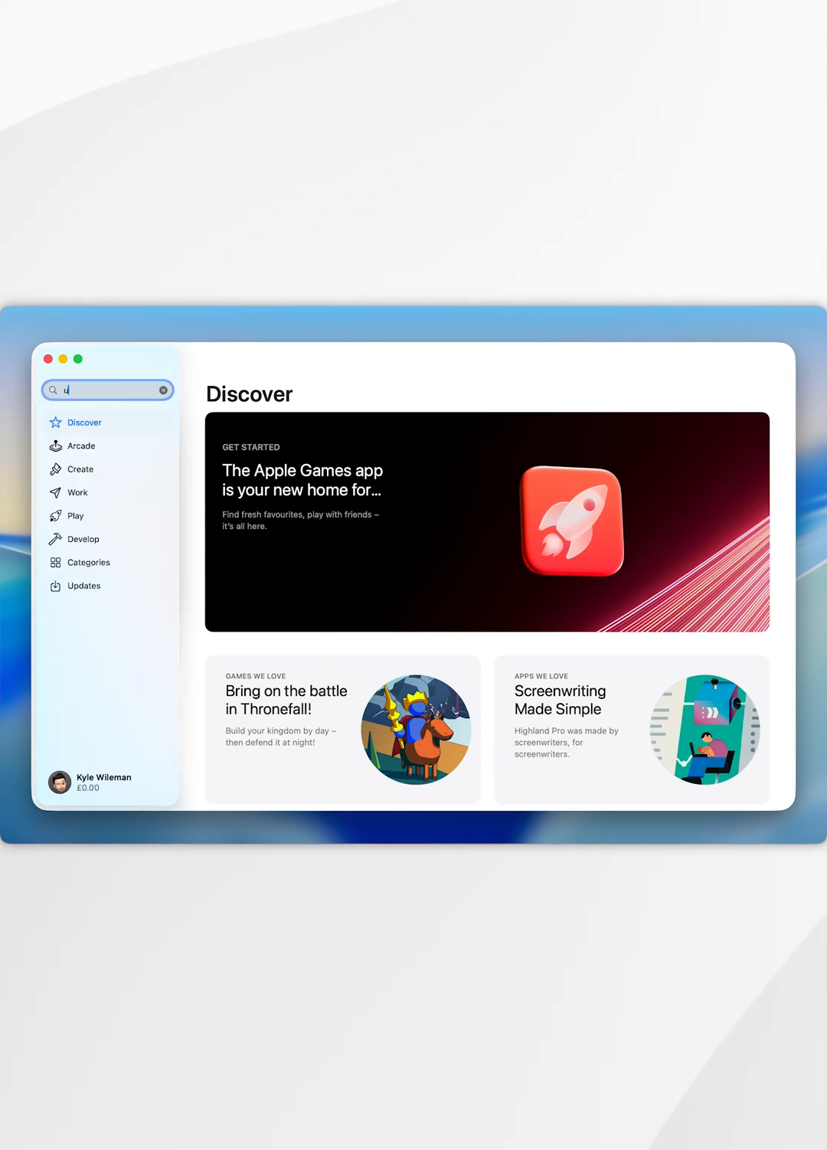
pyautogui.write('ublock origin lite')
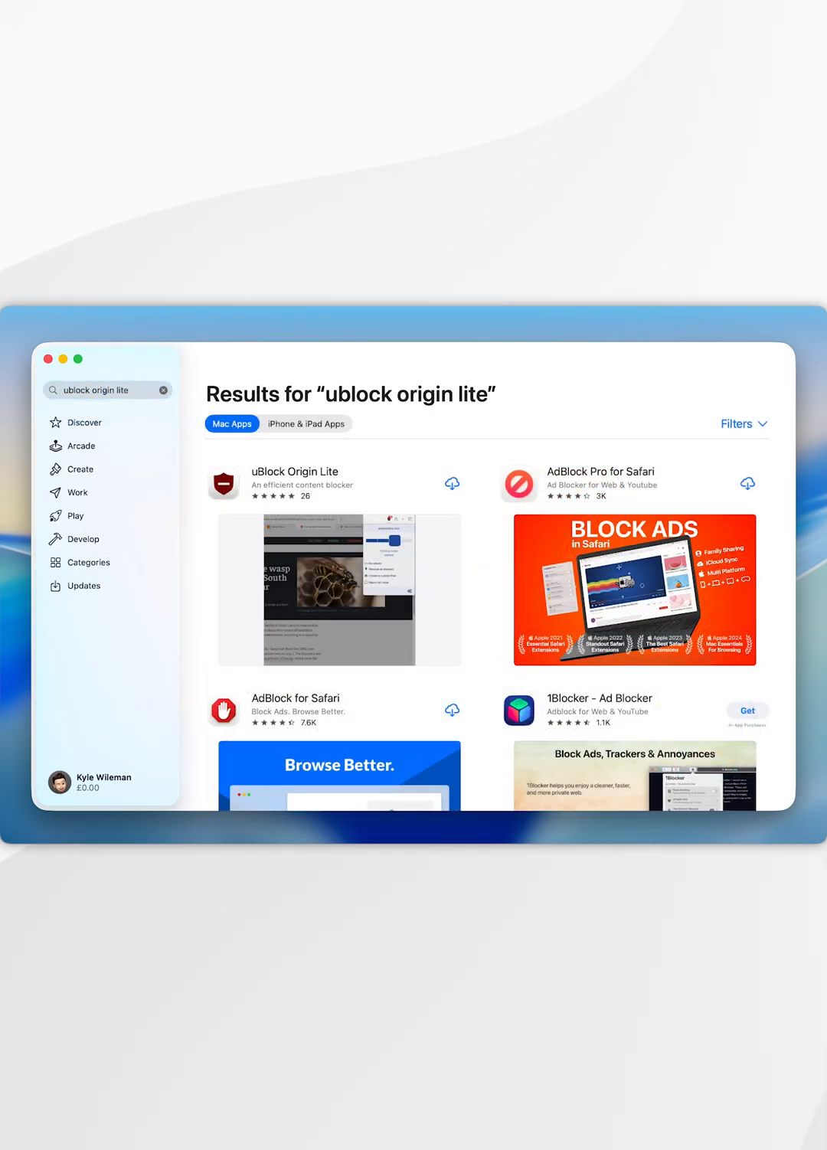
pyautogui.click(294, 478)
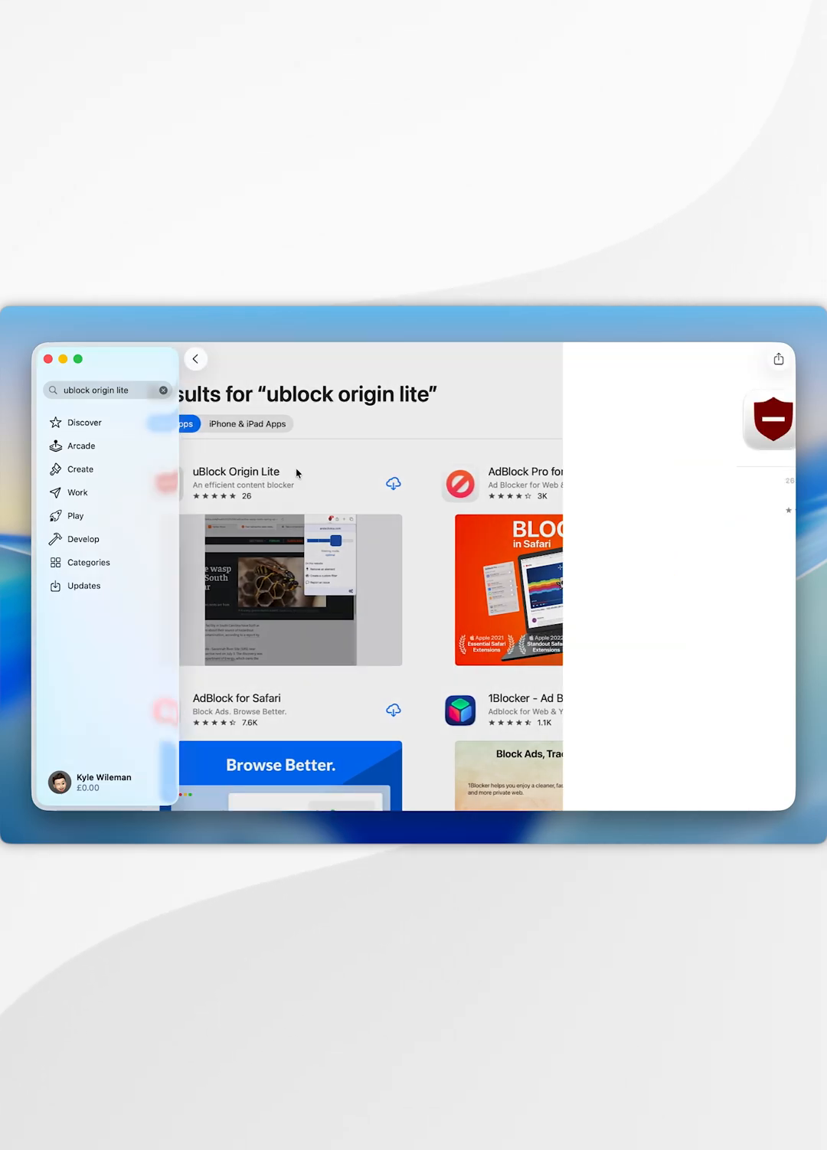
pyautogui.click(236, 472)
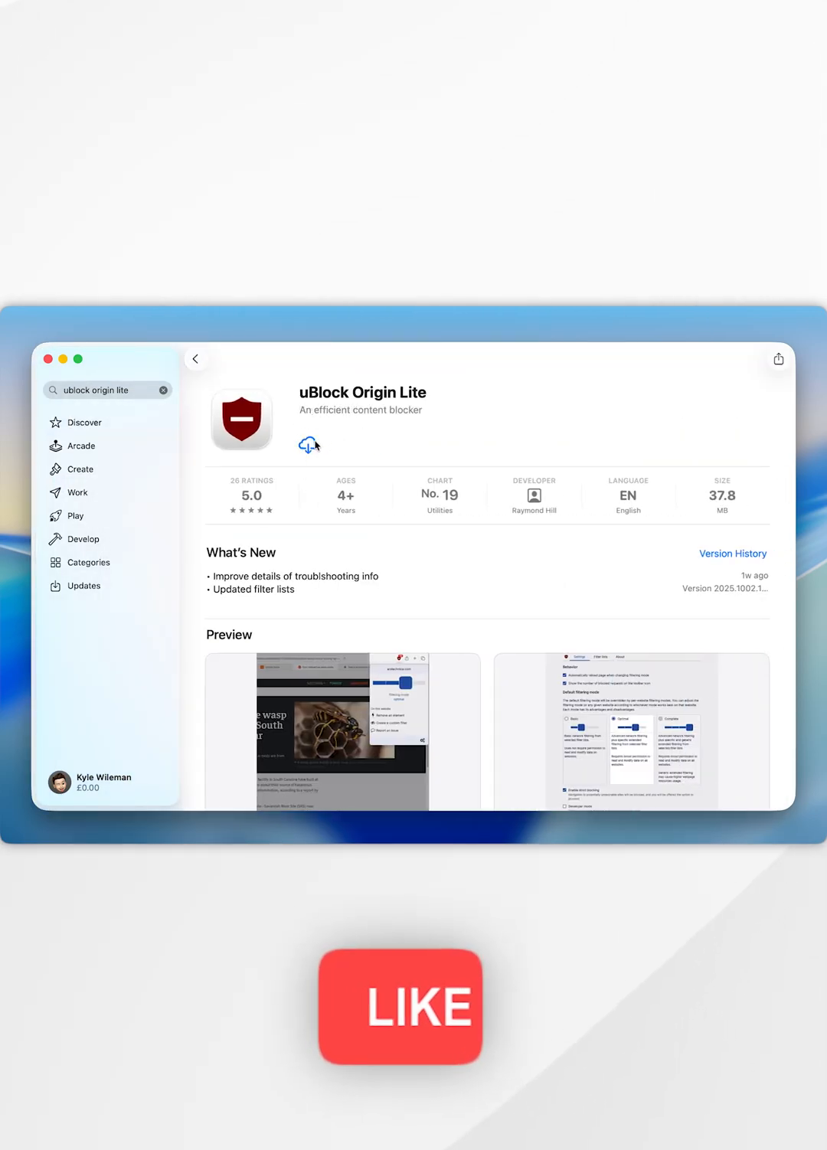
pyautogui.click(308, 444)
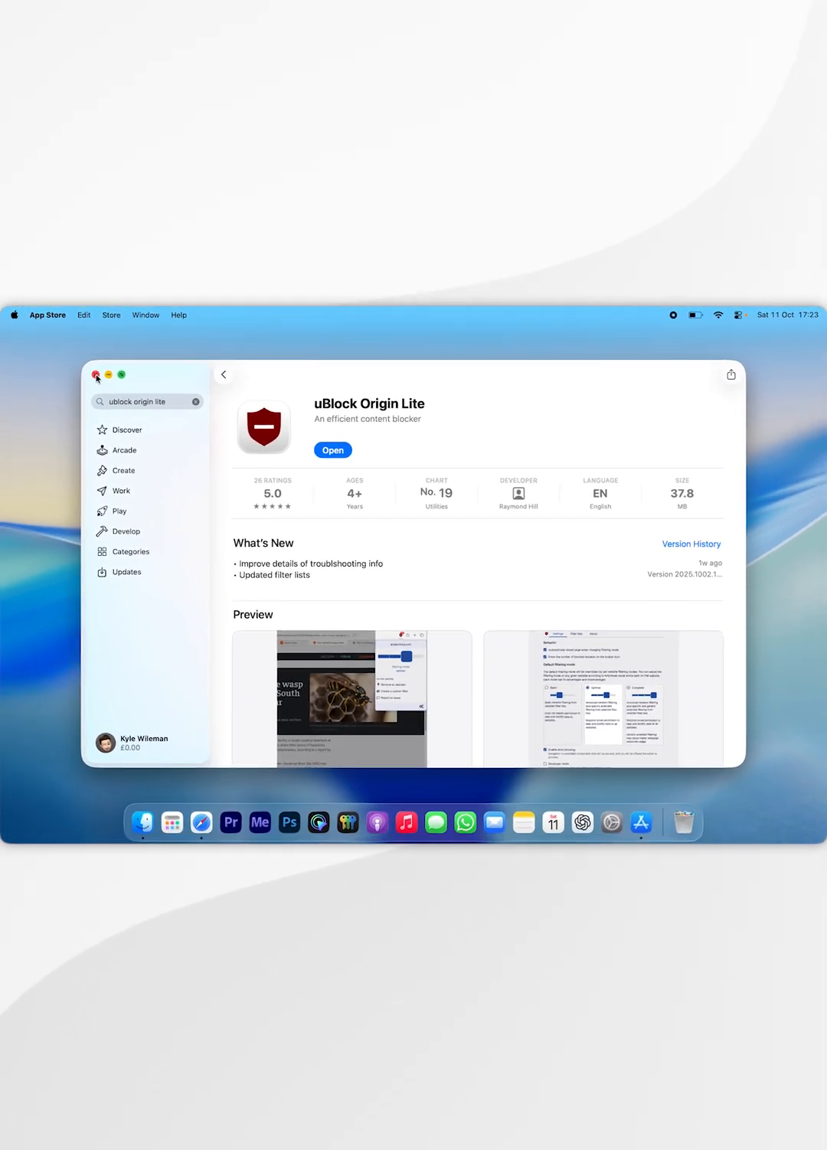
pyautogui.click(95, 373)
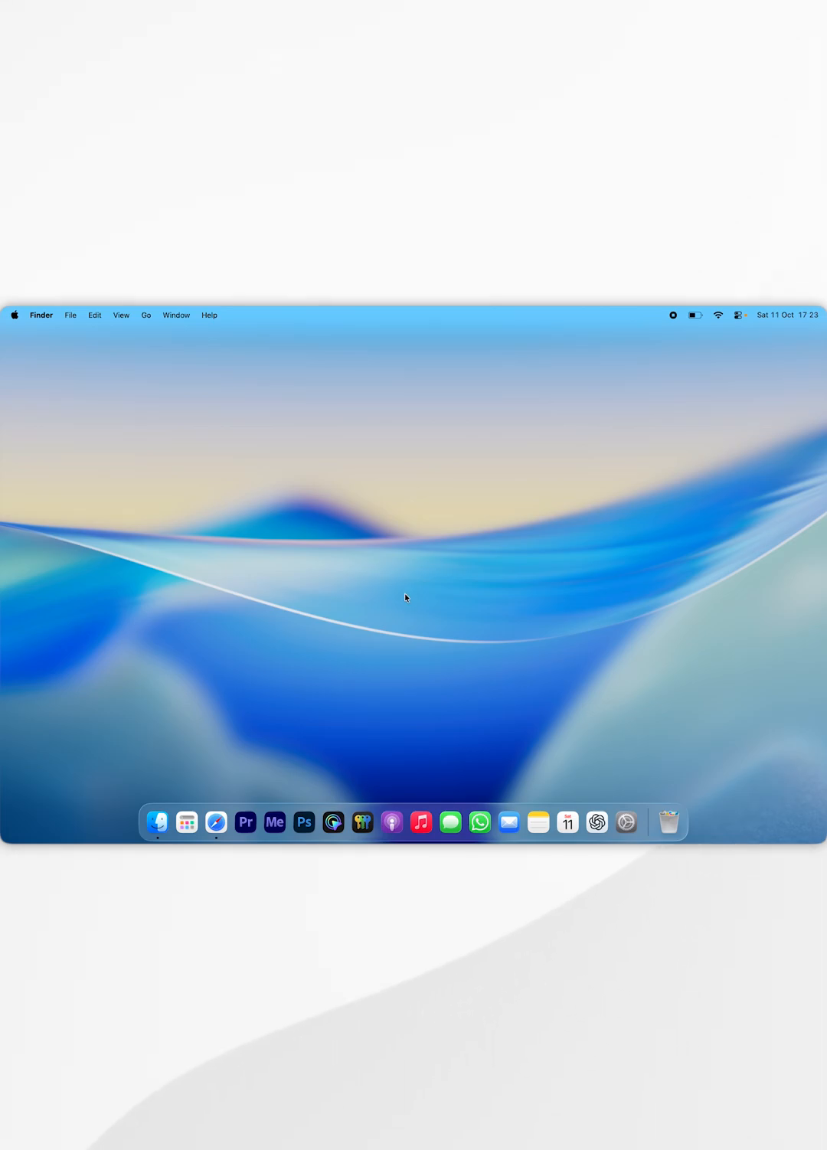
pyautogui.moveTo(401, 604)
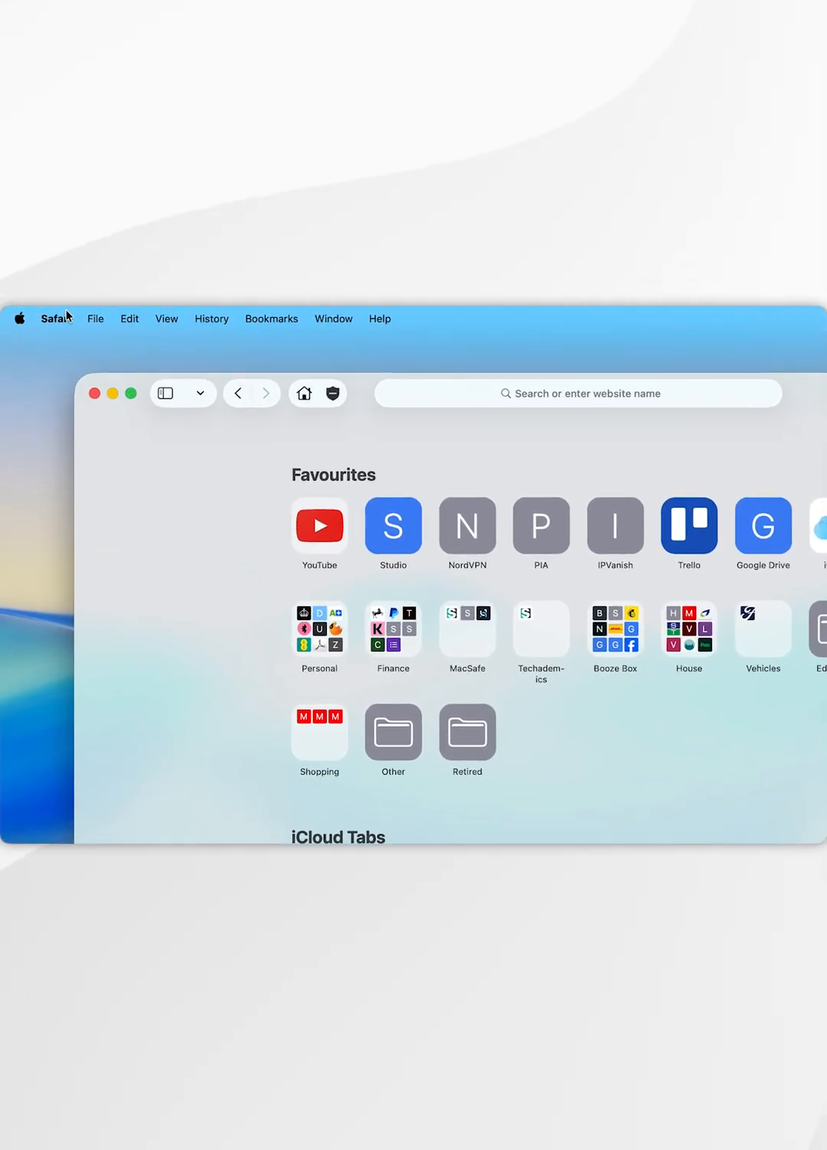
# Step: Show Safari Settings on the Extensions pane listing uBlock Origin Lite
pyautogui.click(55, 318)
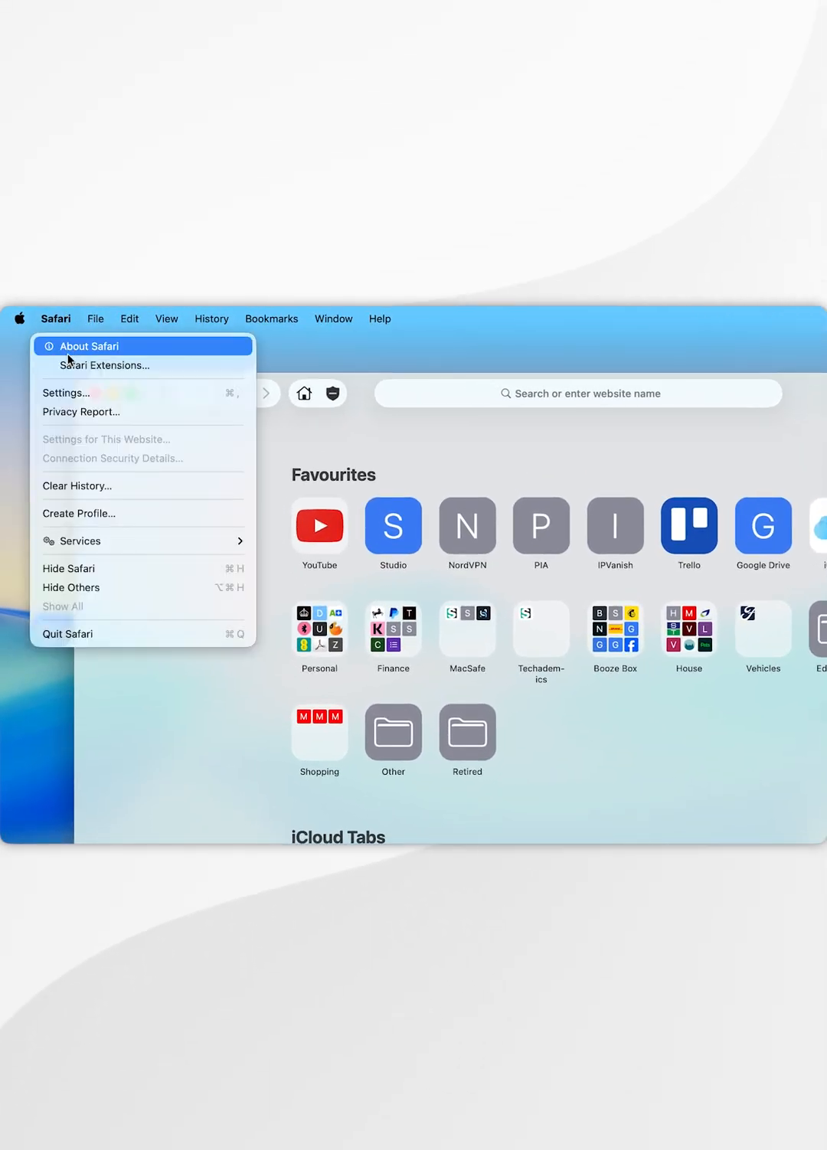
pyautogui.click(65, 392)
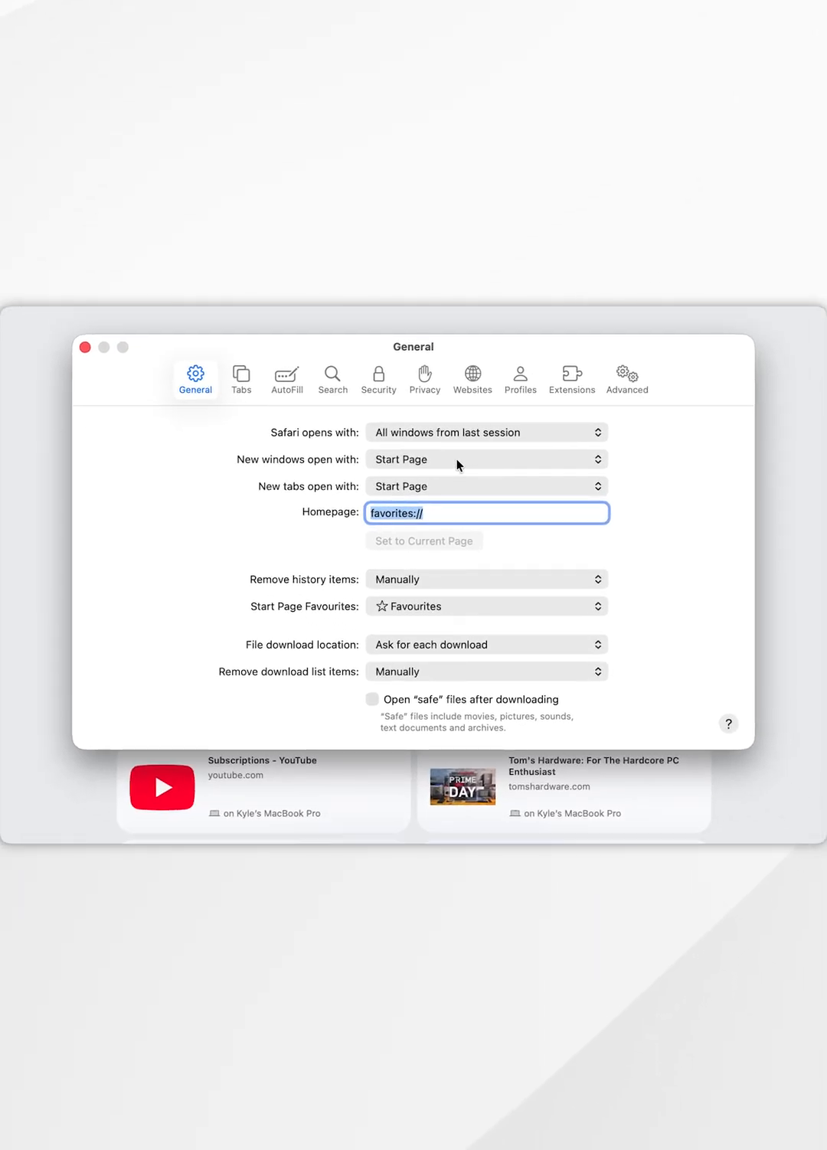
pyautogui.click(571, 377)
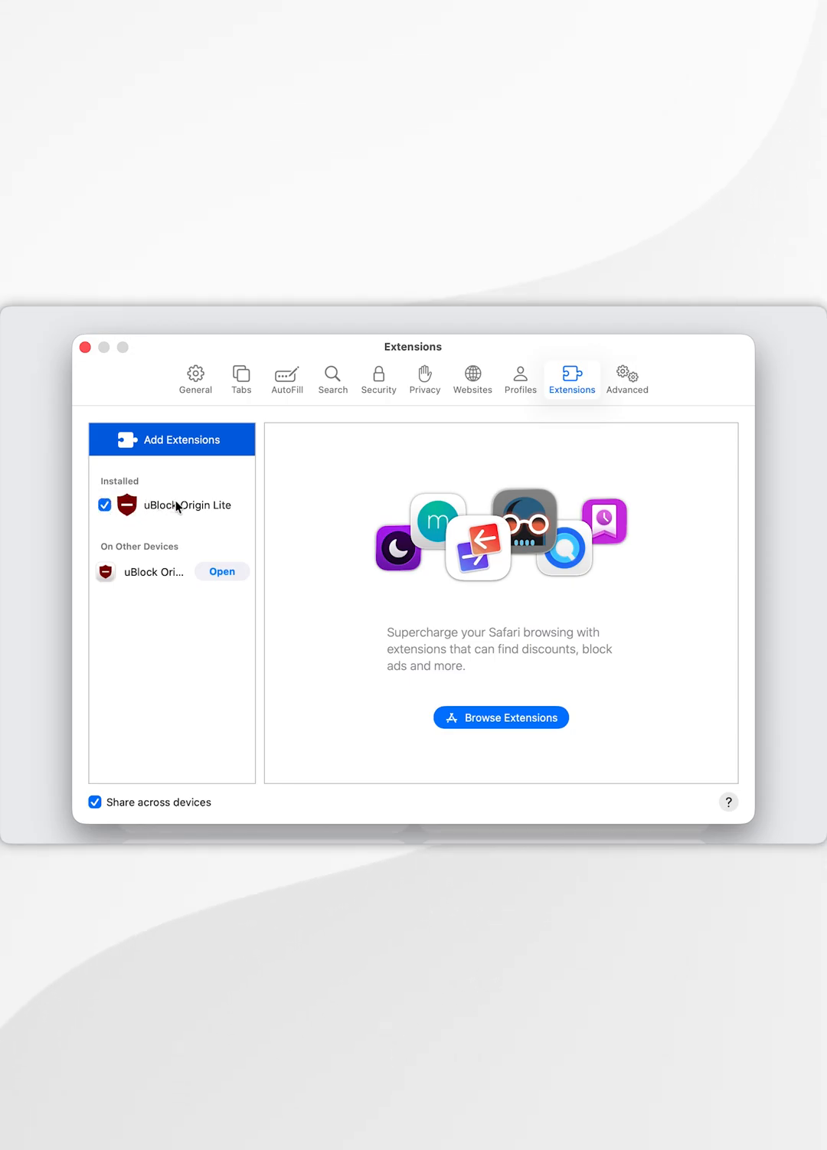
# Step: Allow uBlock Origin Lite in Private Browsing and on every website, confirming the prompt
pyautogui.click(186, 505)
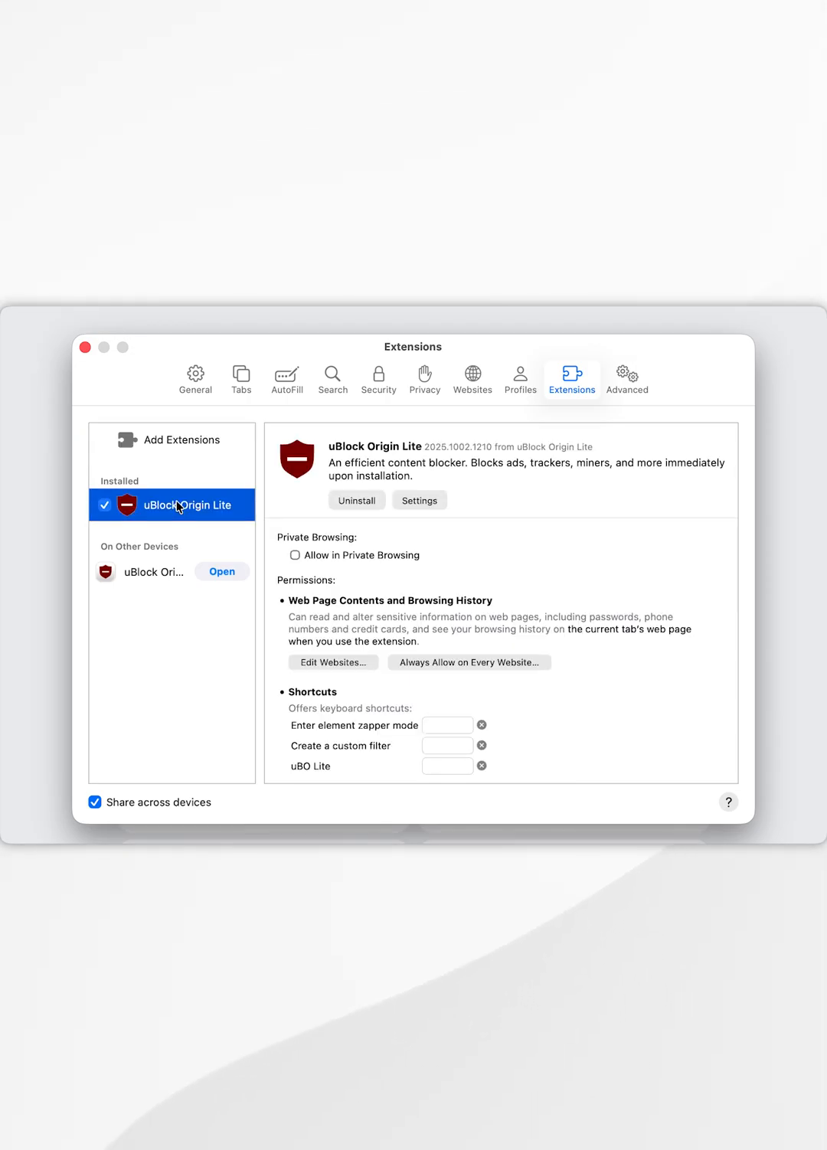
pyautogui.moveTo(522, 551)
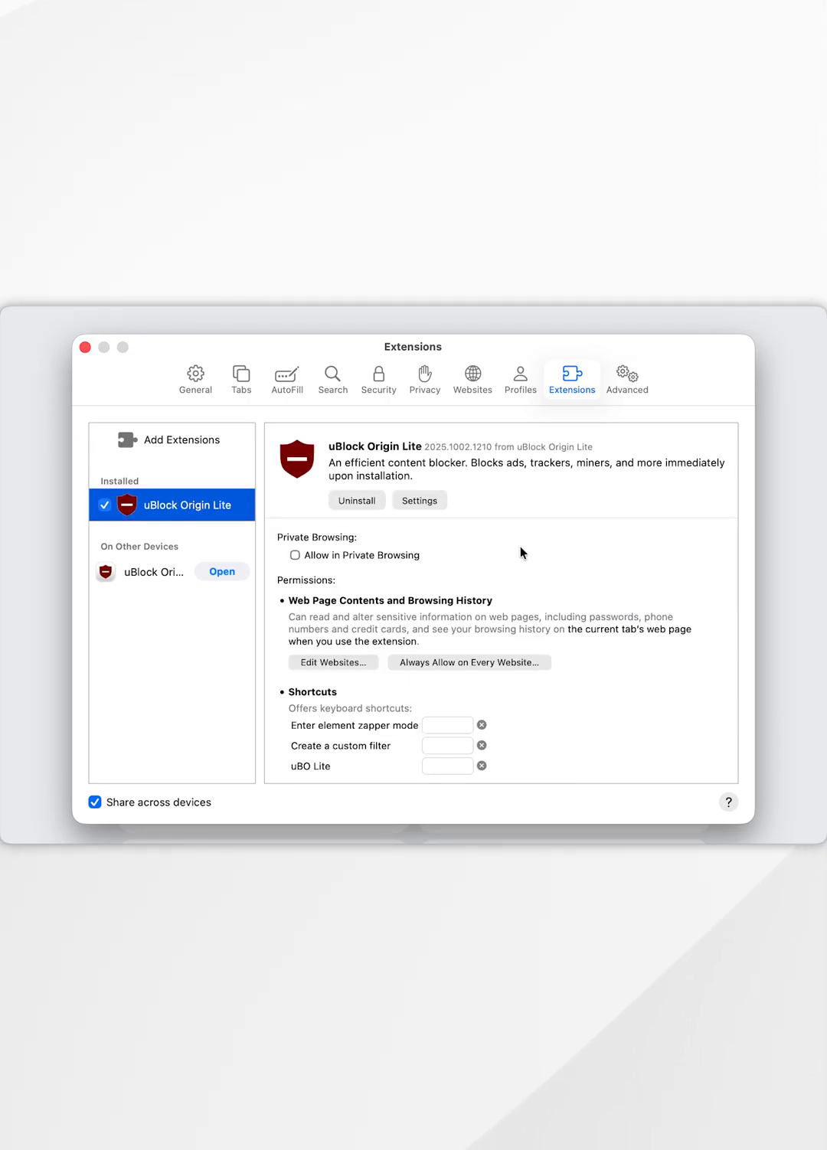
pyautogui.moveTo(500, 545)
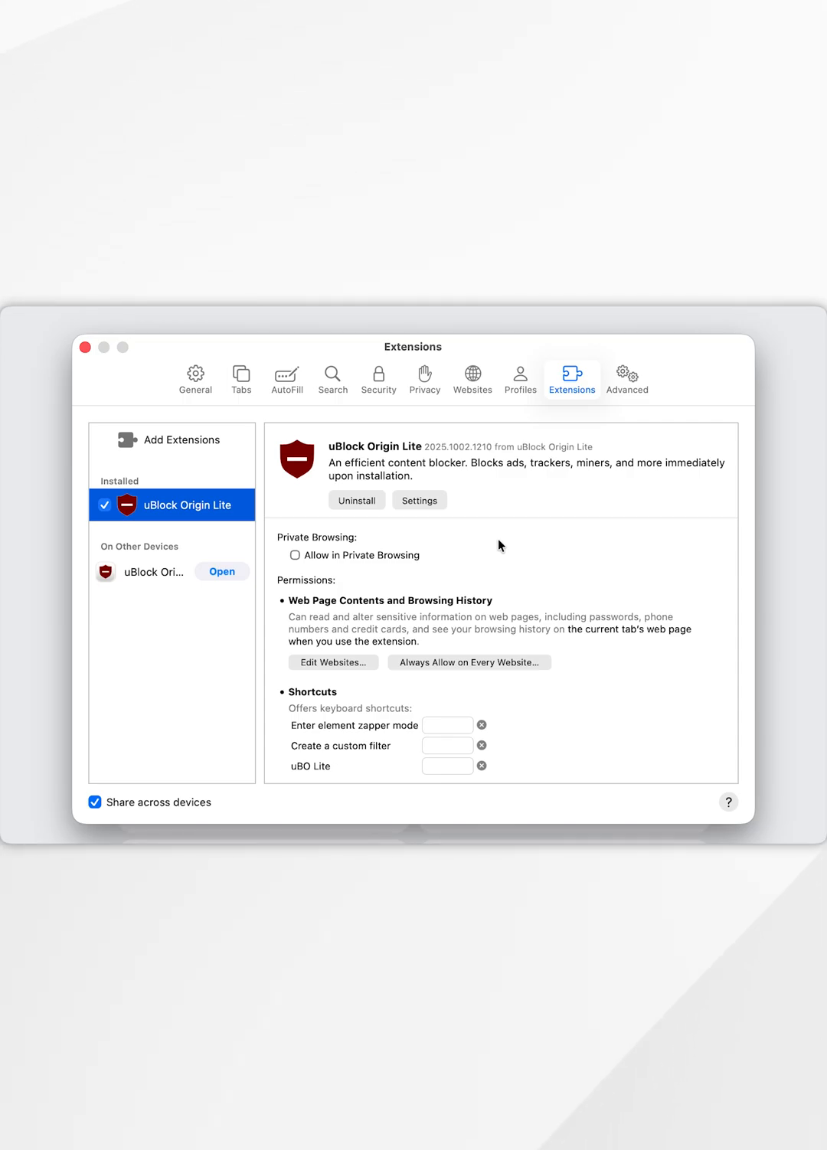
pyautogui.click(294, 554)
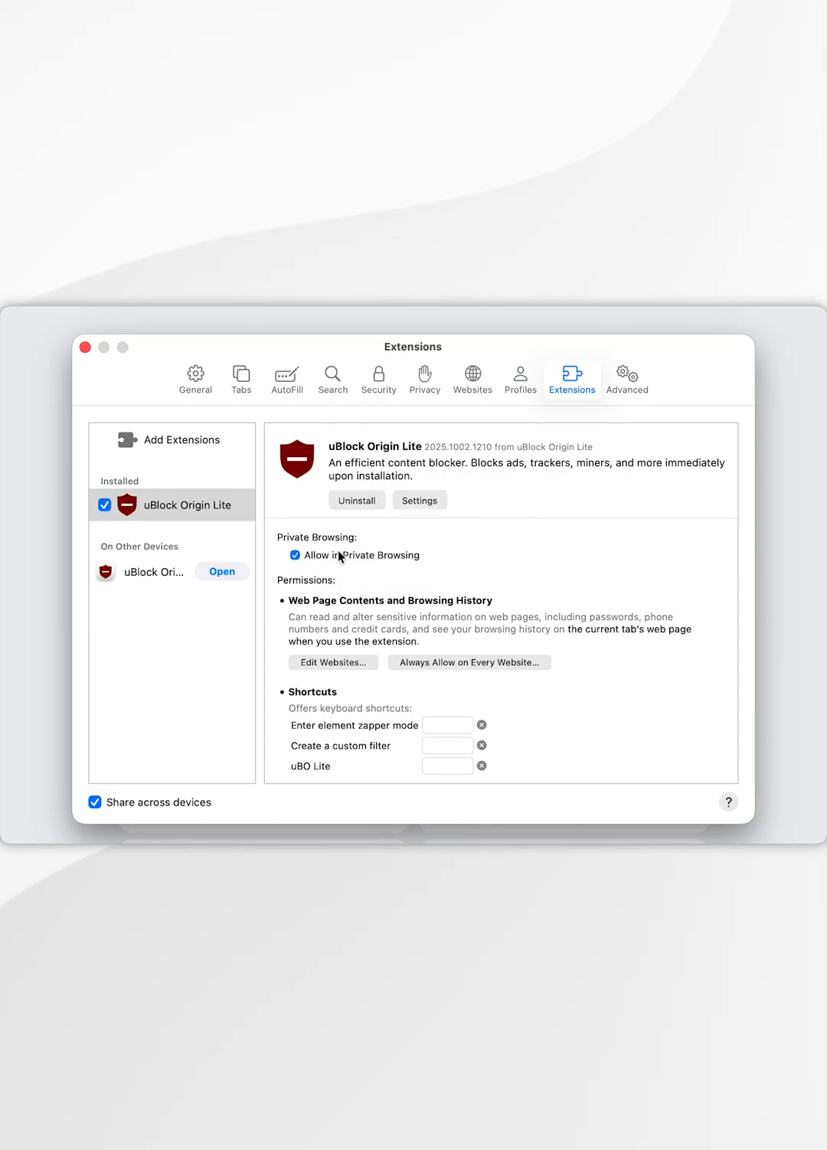
pyautogui.moveTo(478, 545)
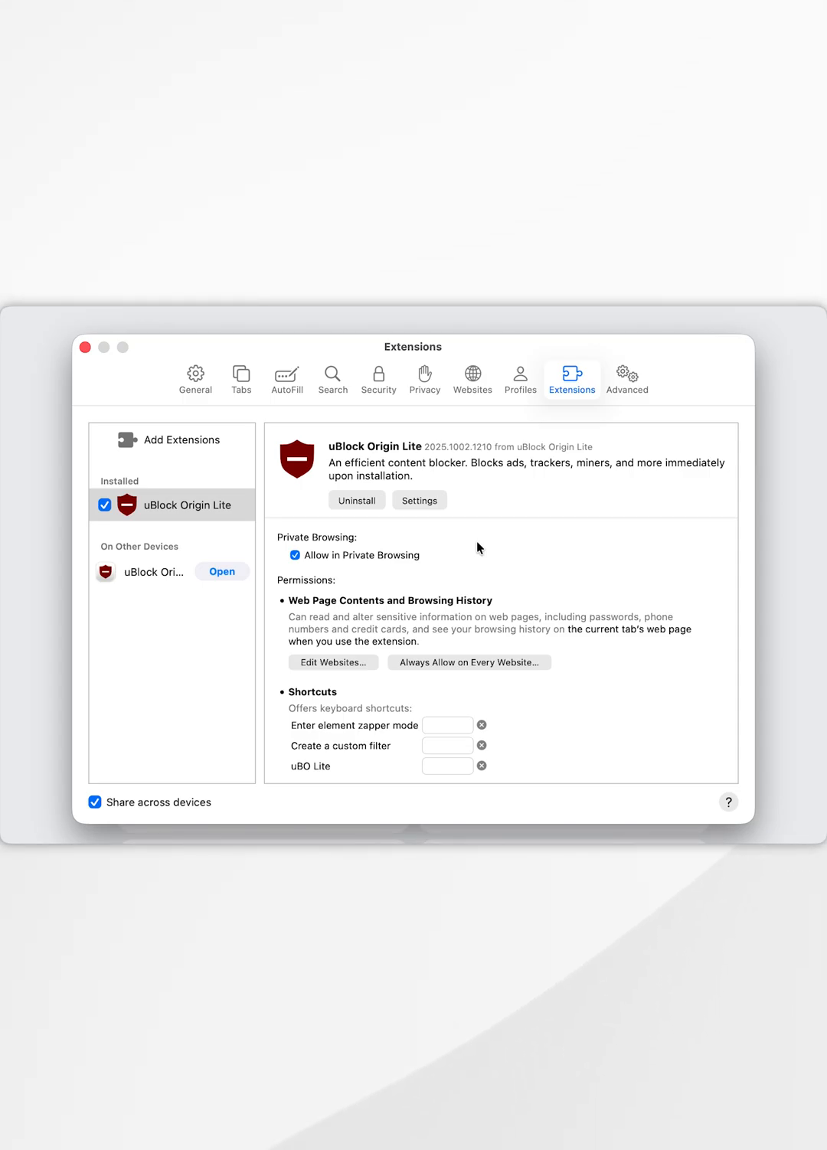
pyautogui.click(465, 663)
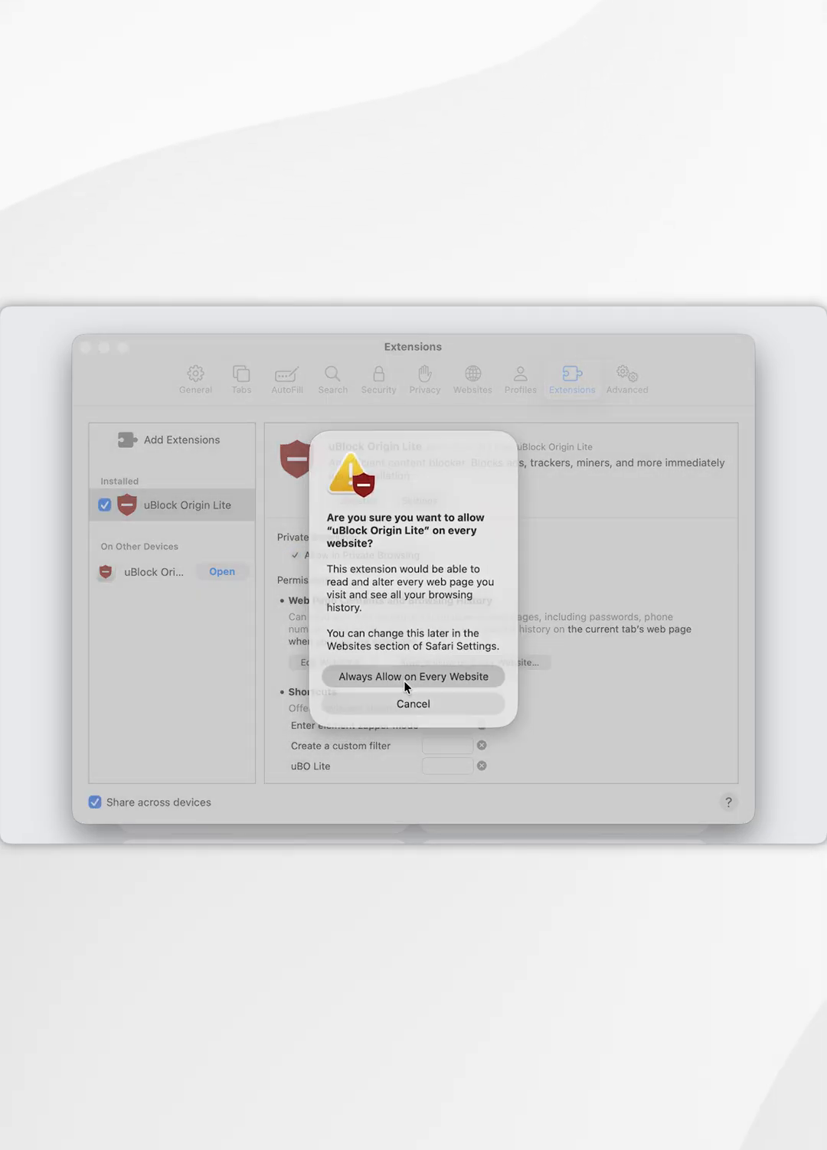
pyautogui.click(414, 677)
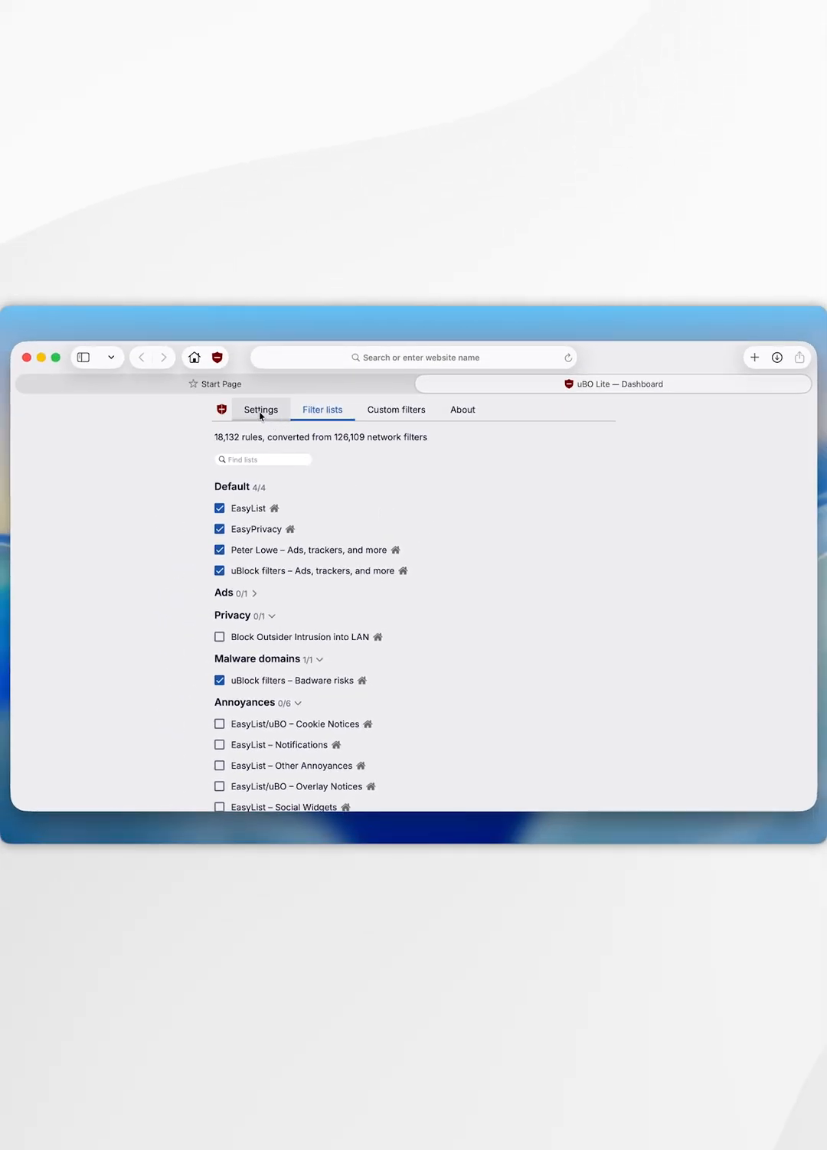
# Step: Choose Complete as uBO Lite's default filtering mode and close the dashboard
pyautogui.click(260, 409)
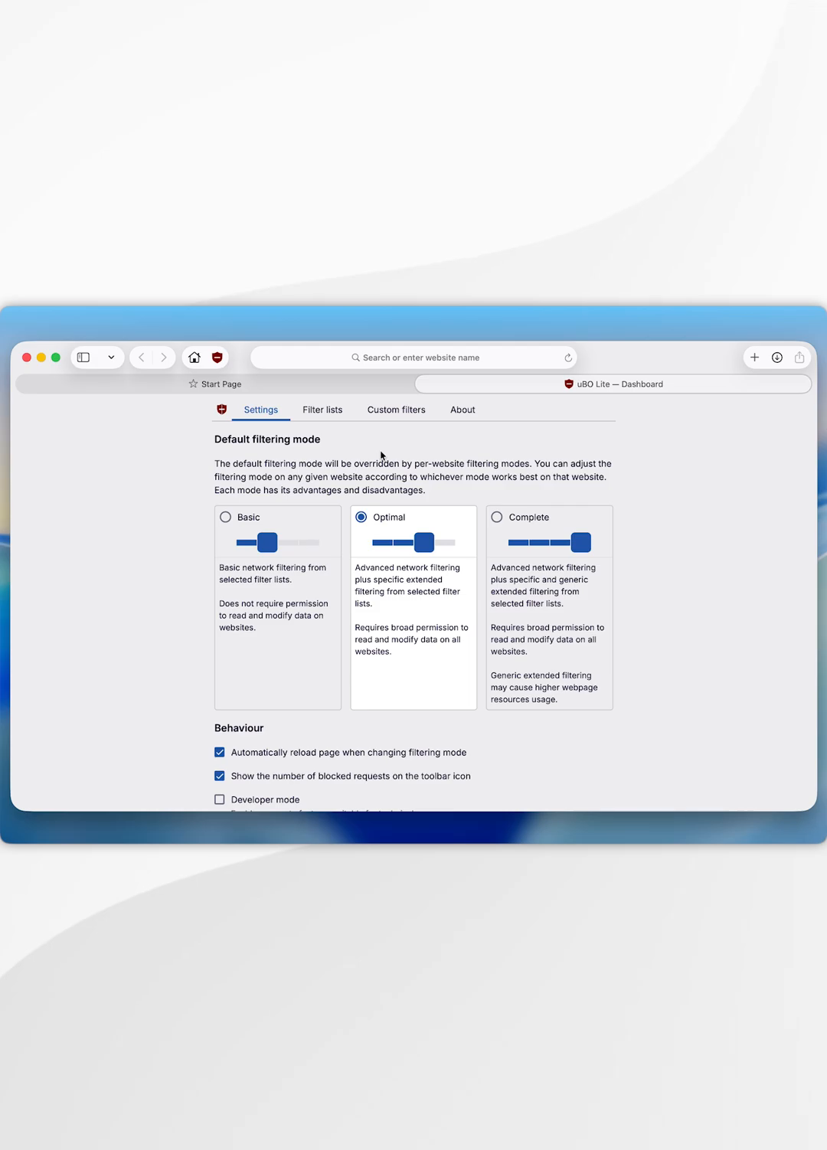
pyautogui.click(496, 518)
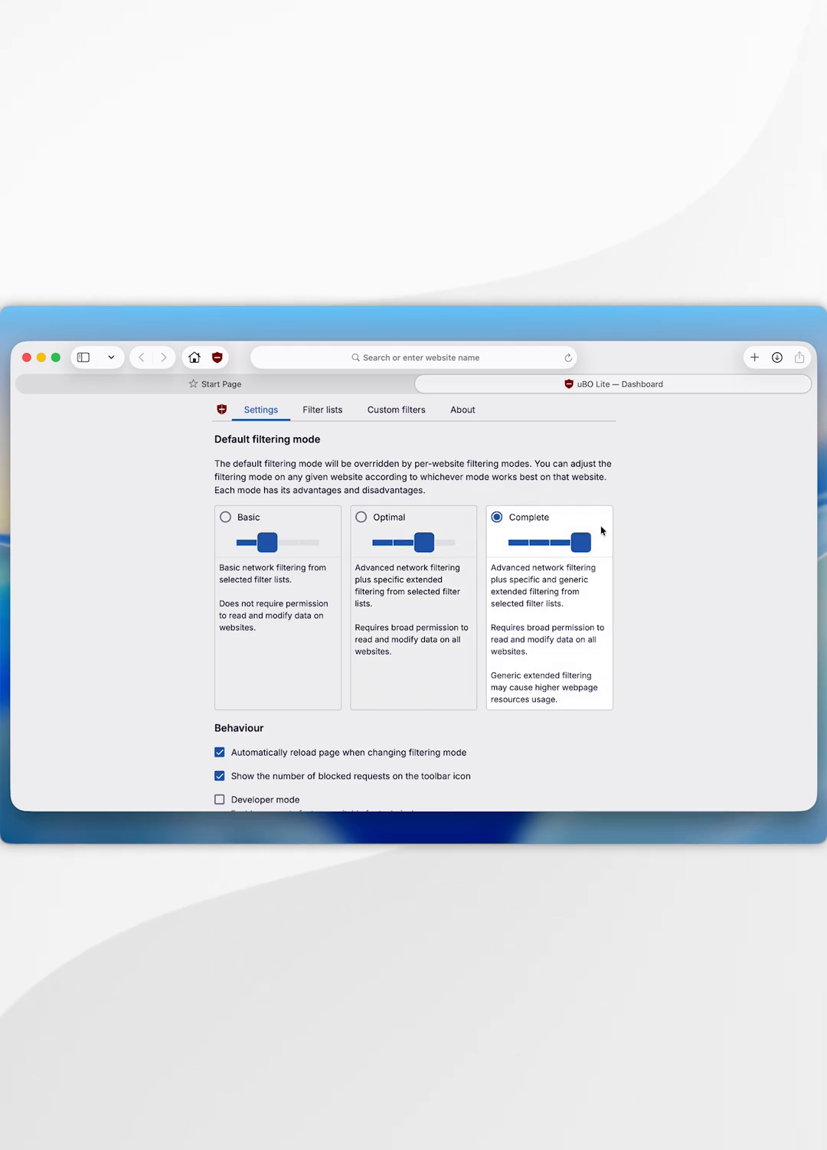
pyautogui.click(321, 409)
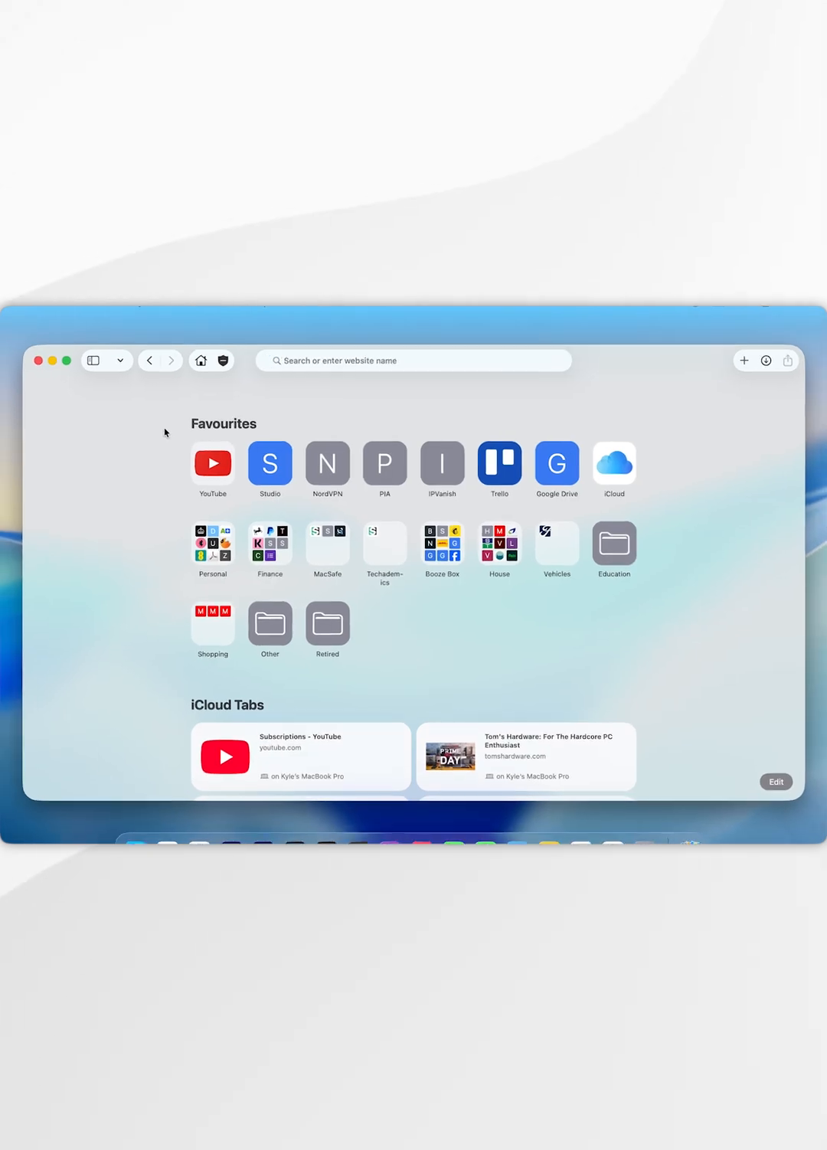
# Step: Quit Safari so the extension changes take effect before relaunching
pyautogui.click(40, 315)
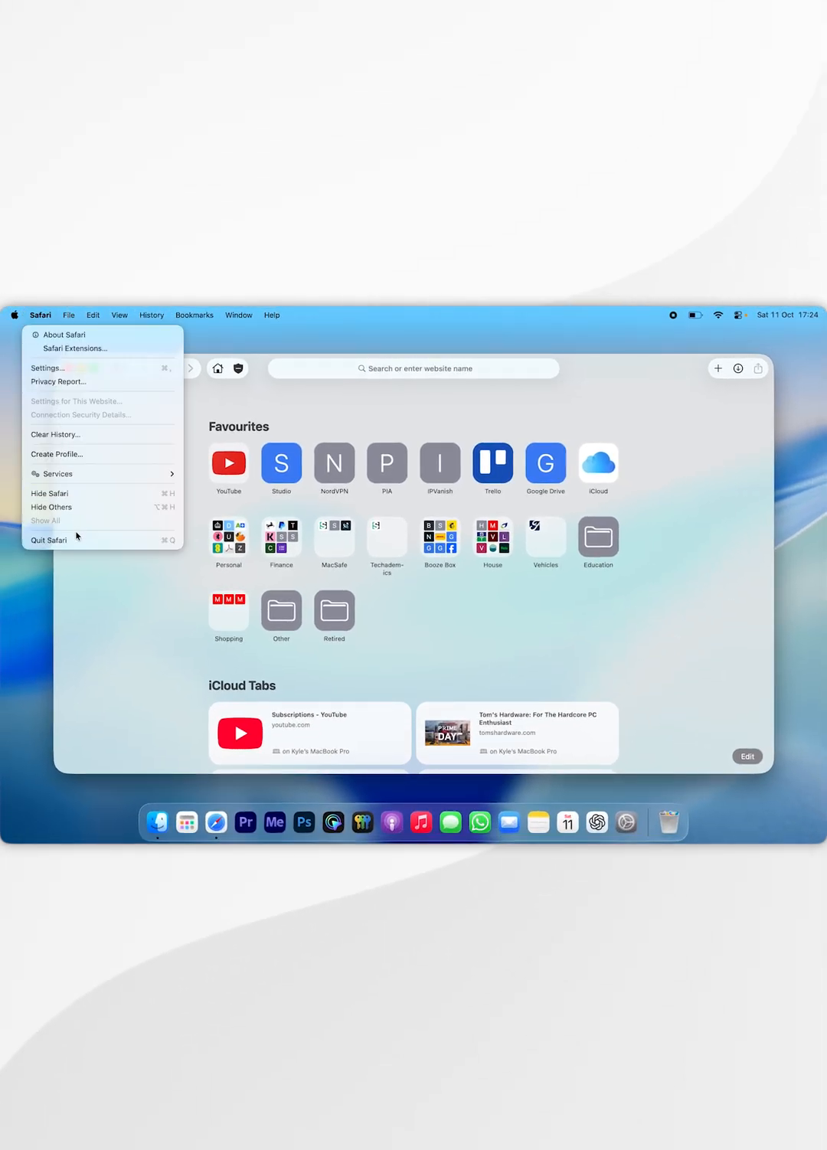
pyautogui.click(49, 539)
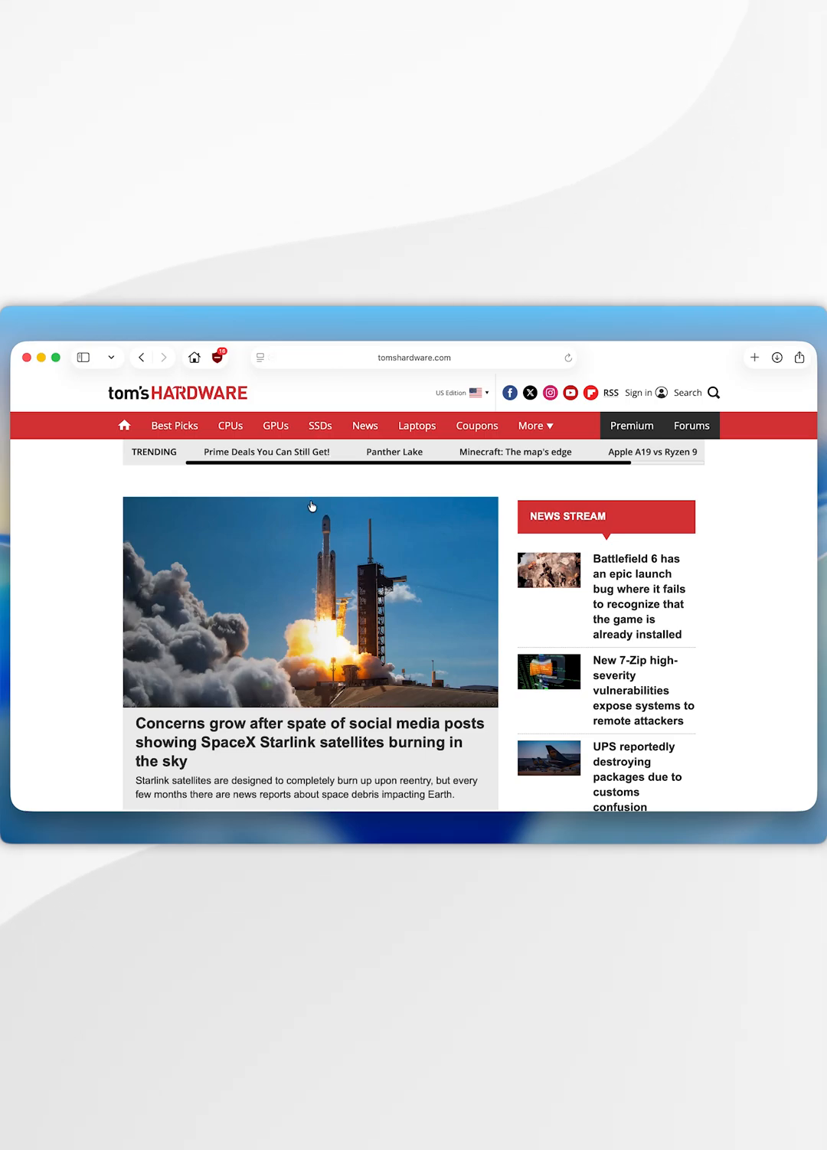
# Step: Scroll Tom's Hardware and show uBO Lite's popup for tomshardware.com
pyautogui.scroll(-3)
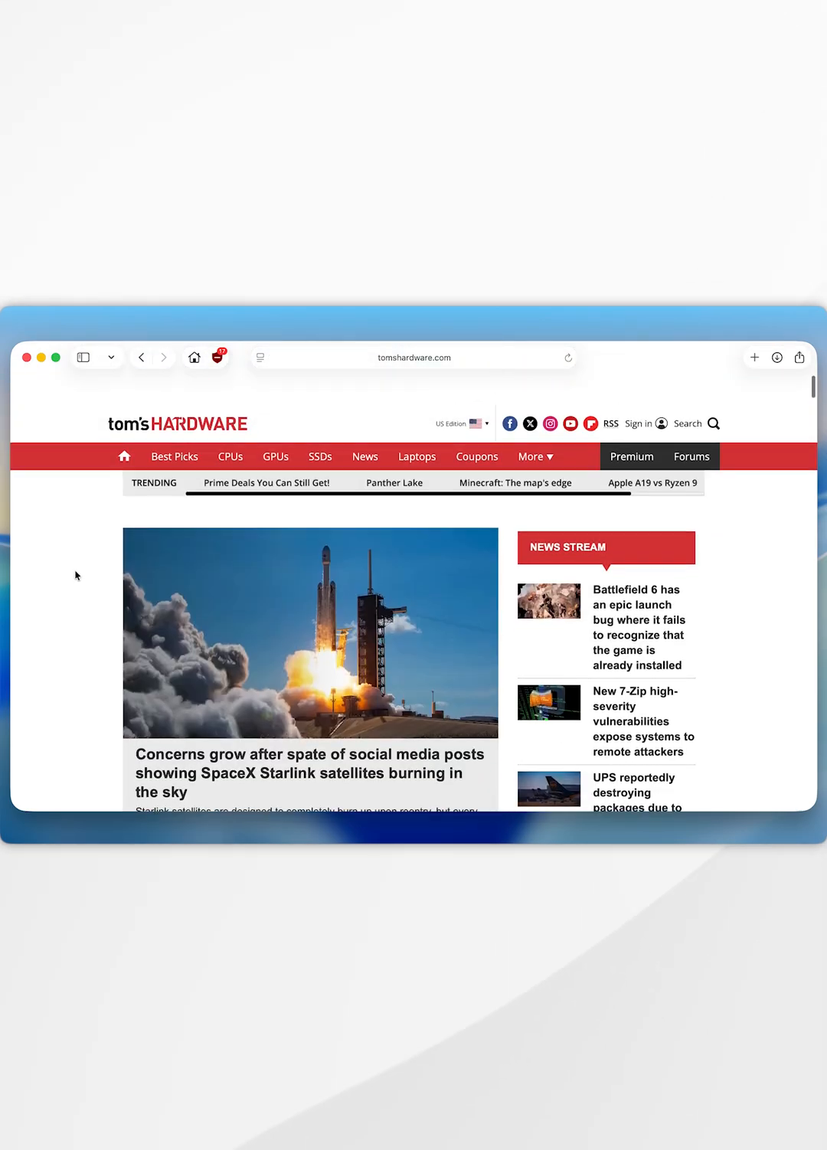
pyautogui.scroll(-3)
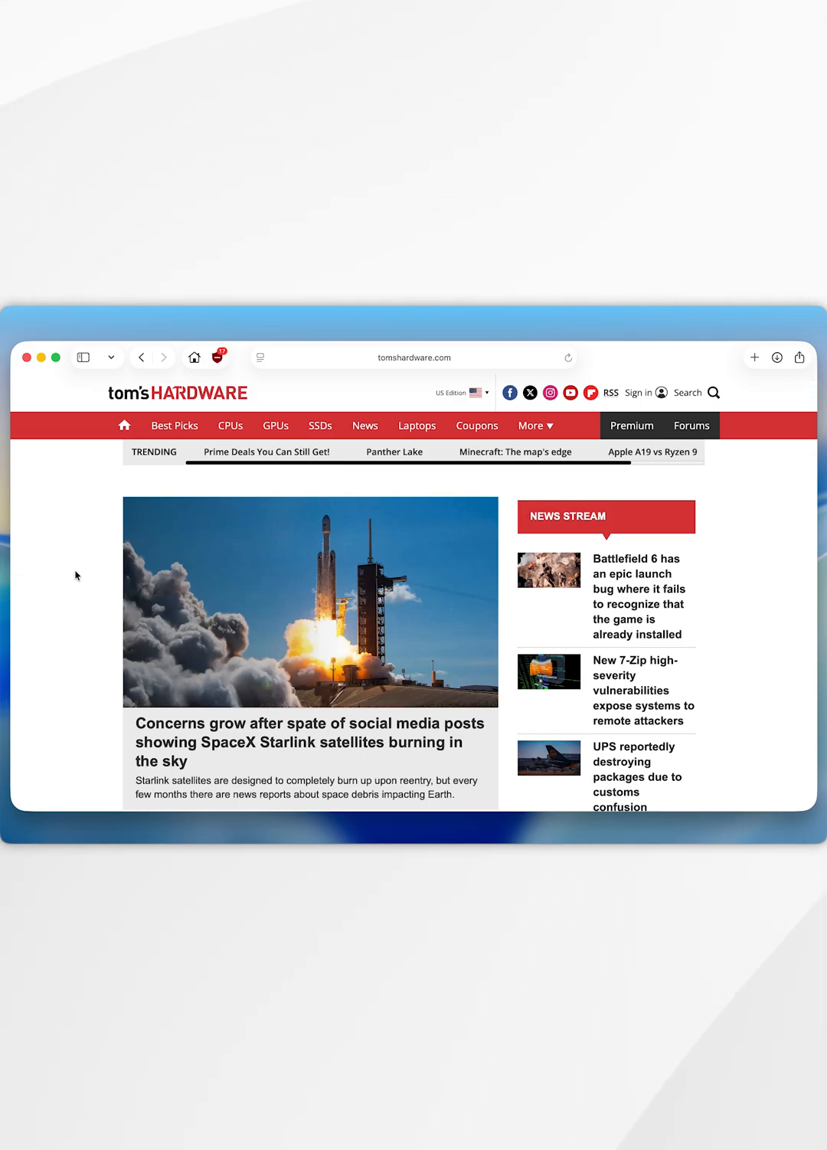
pyautogui.moveTo(112, 524)
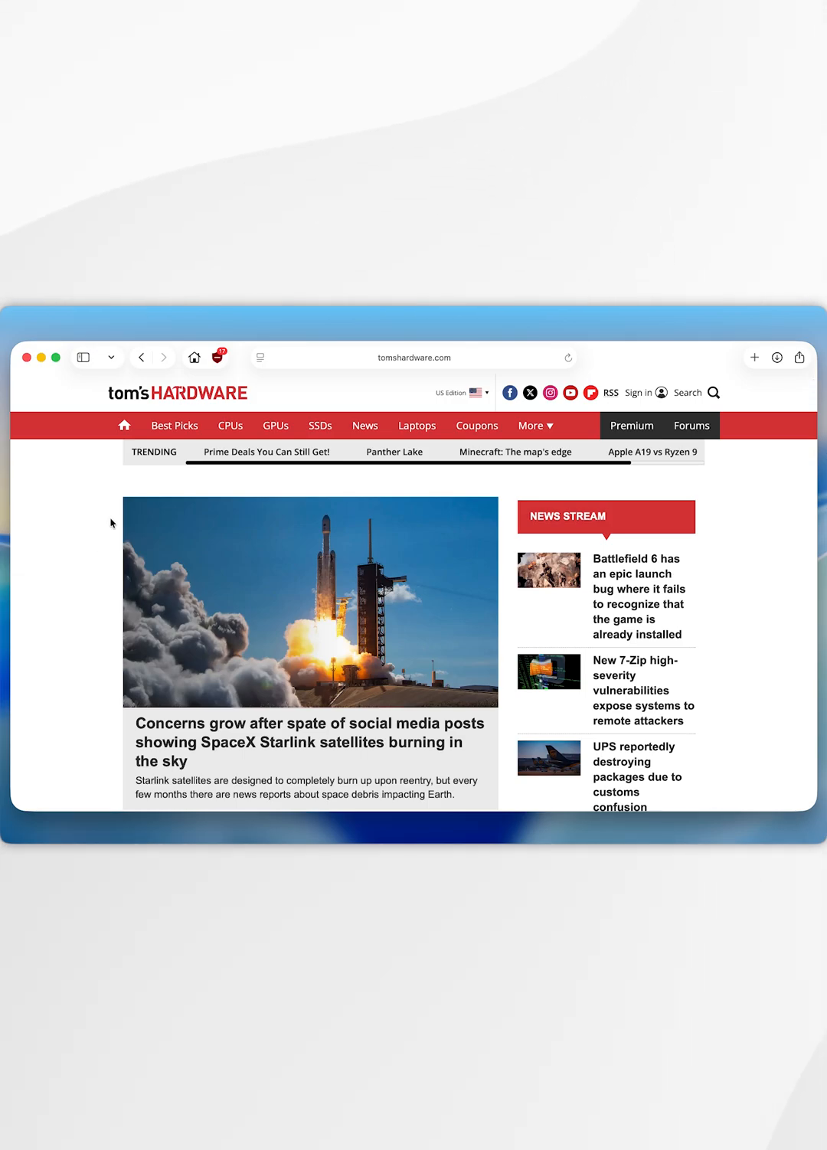
pyautogui.click(218, 356)
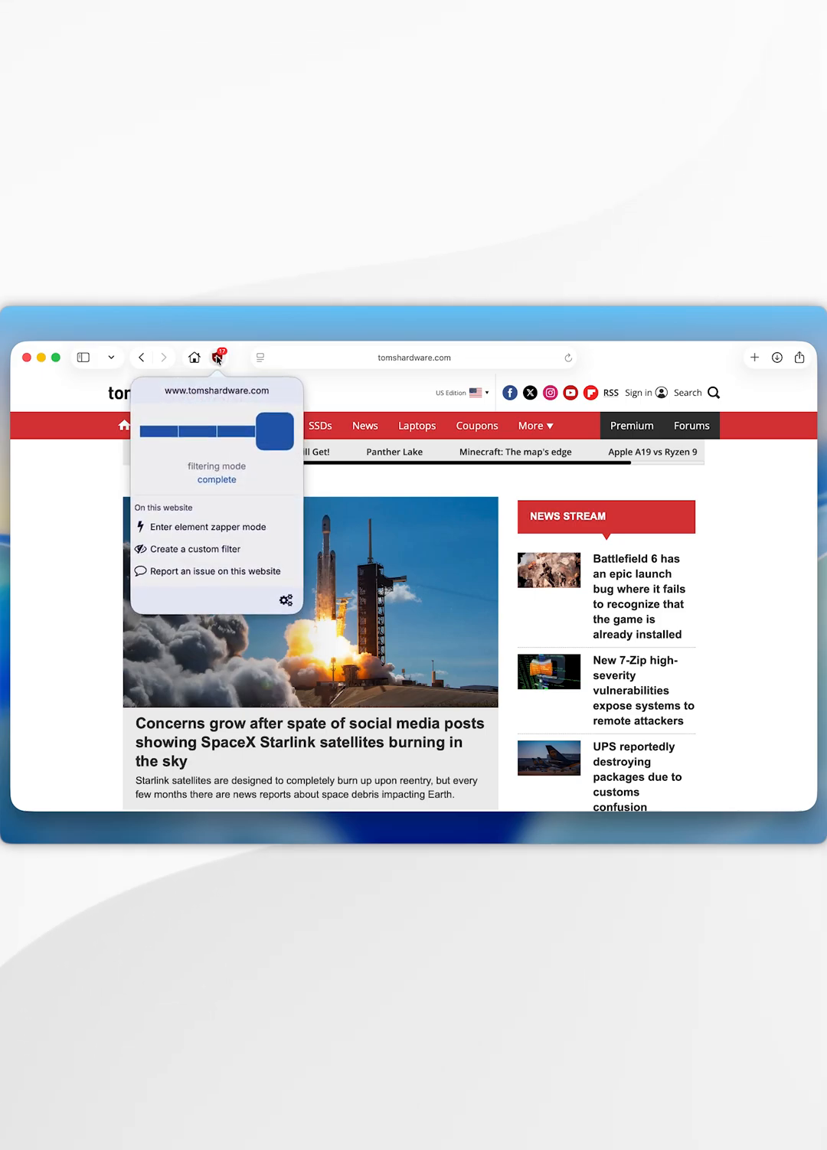
# Step: Slide uBO Lite to no filtering for tomshardware.com, see ads load, then quit Safari
pyautogui.moveTo(263, 429); pyautogui.dragTo(187, 430)
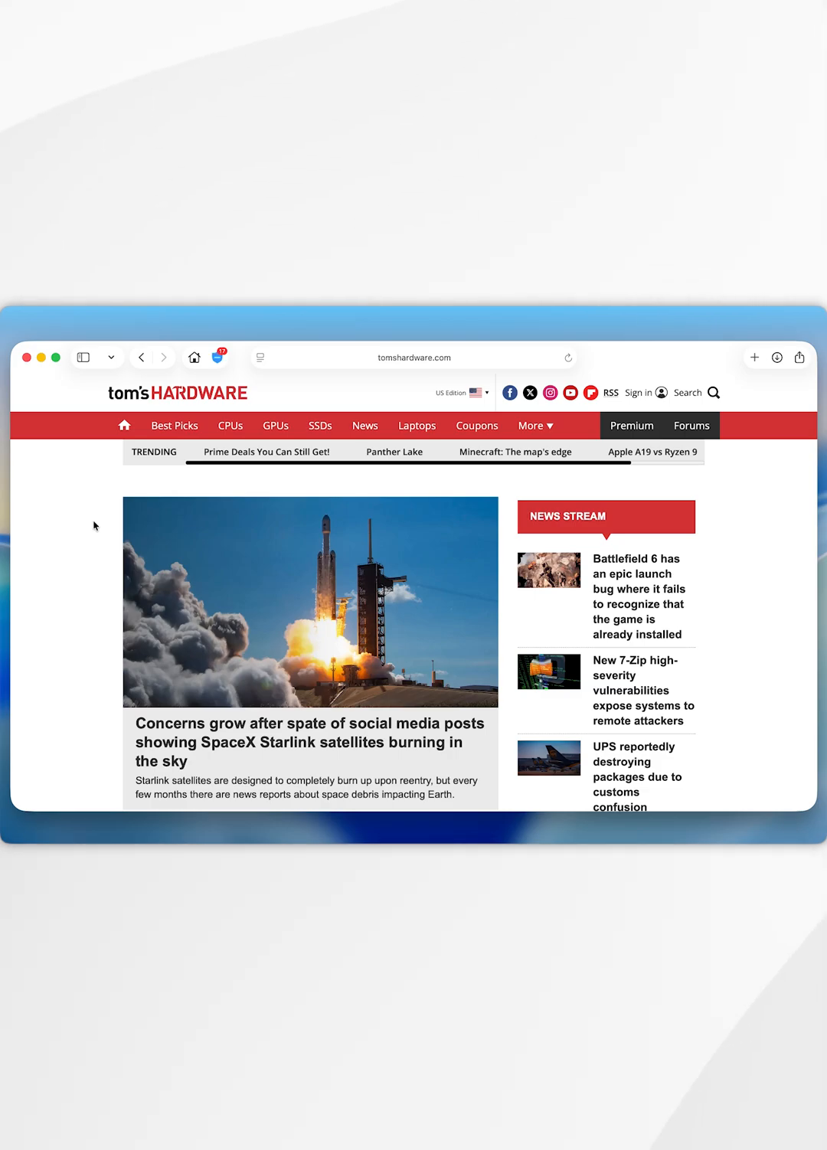
pyautogui.moveTo(542, 369)
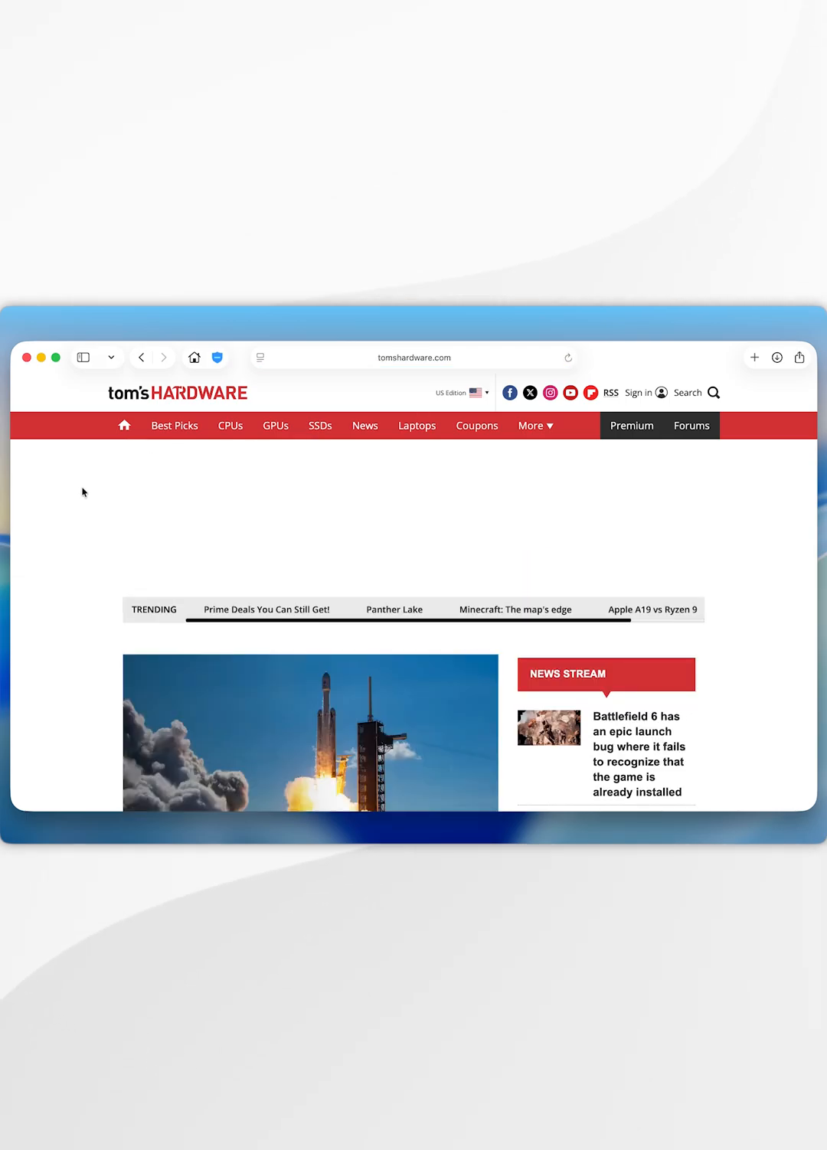
pyautogui.moveTo(438, 527)
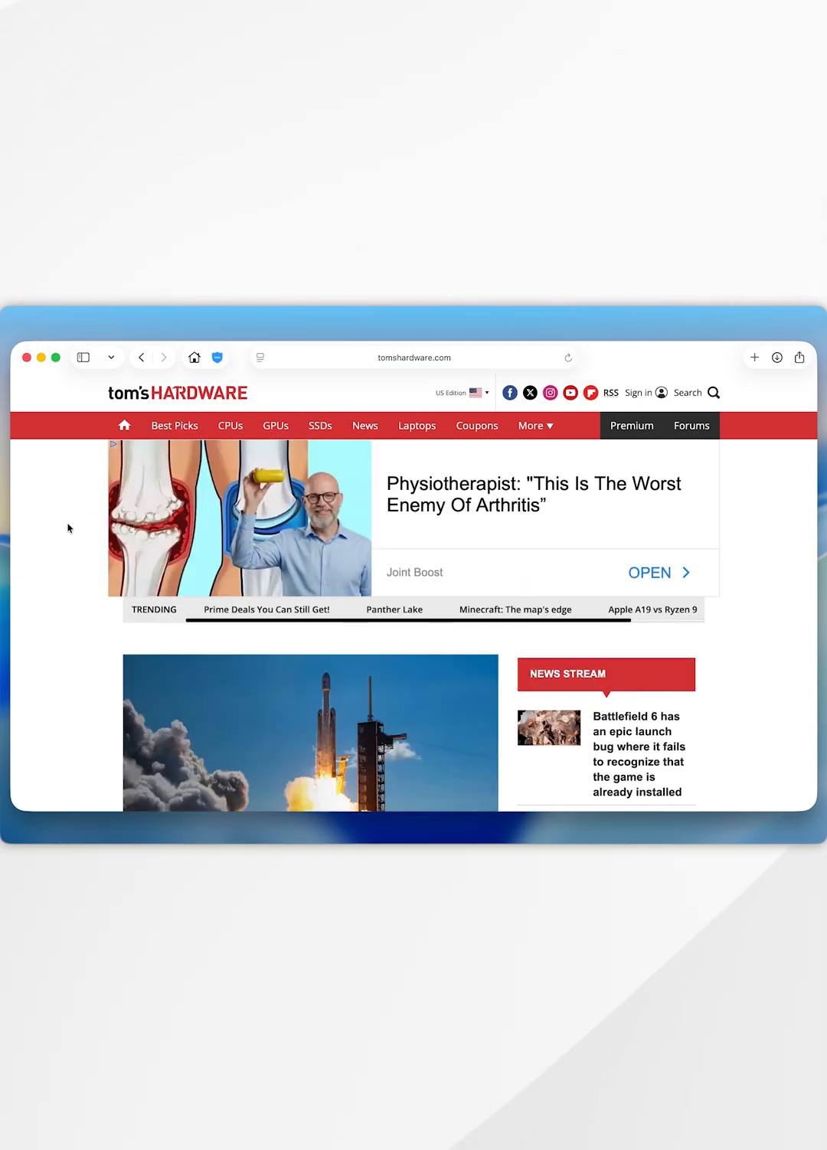
pyautogui.scroll(-3)
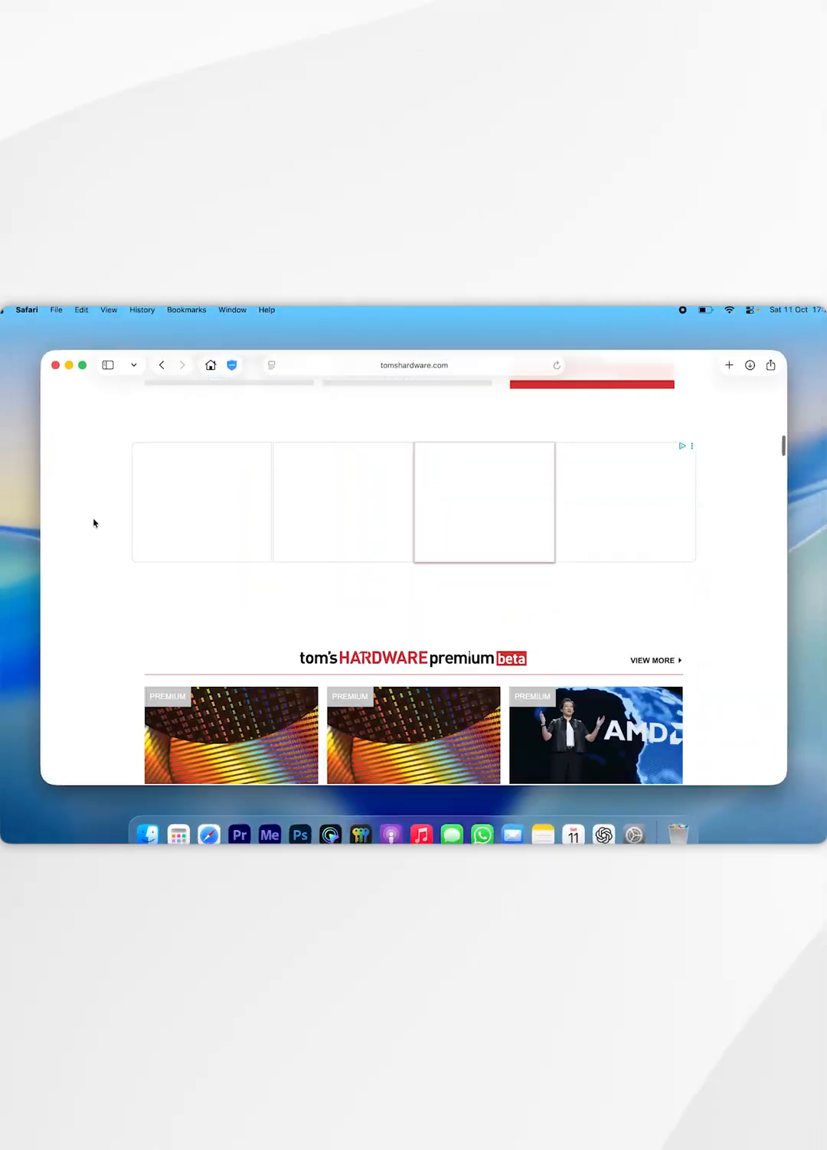
pyautogui.click(55, 364)
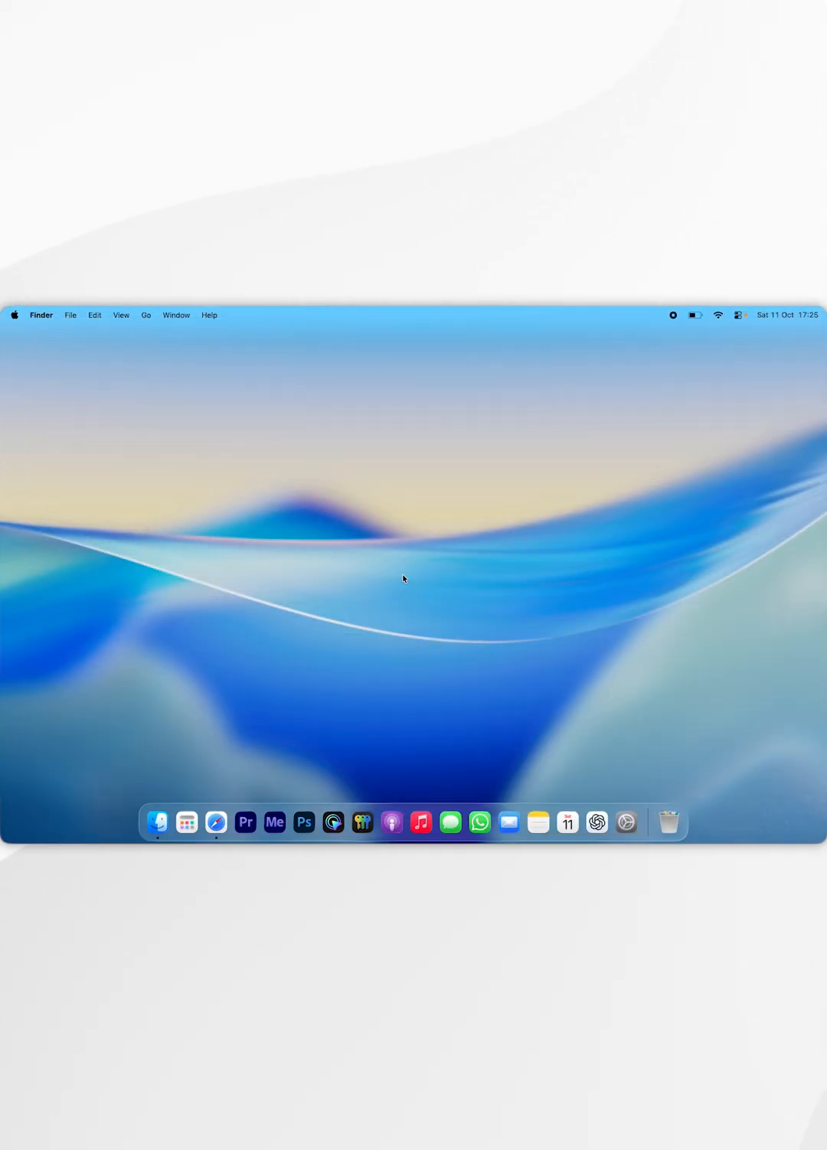